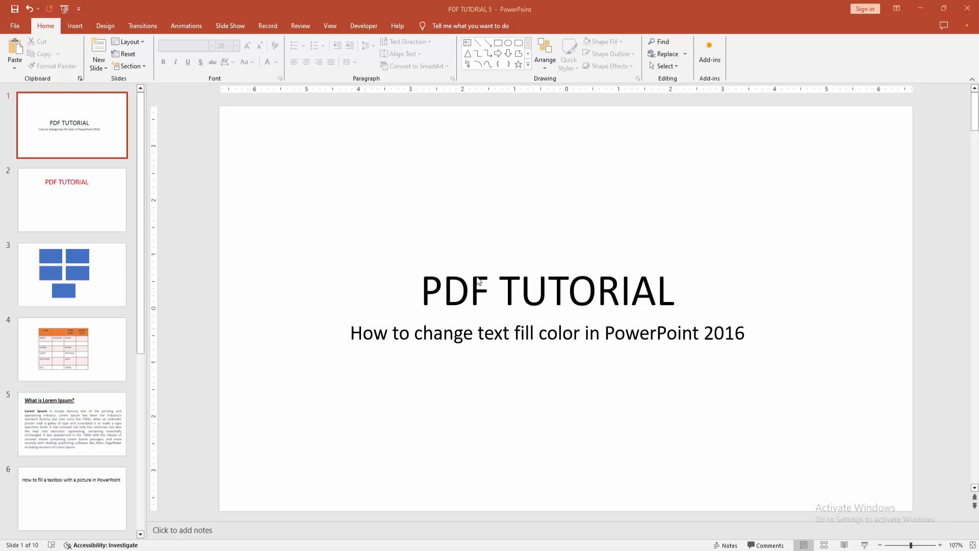
pyautogui.moveTo(506, 276)
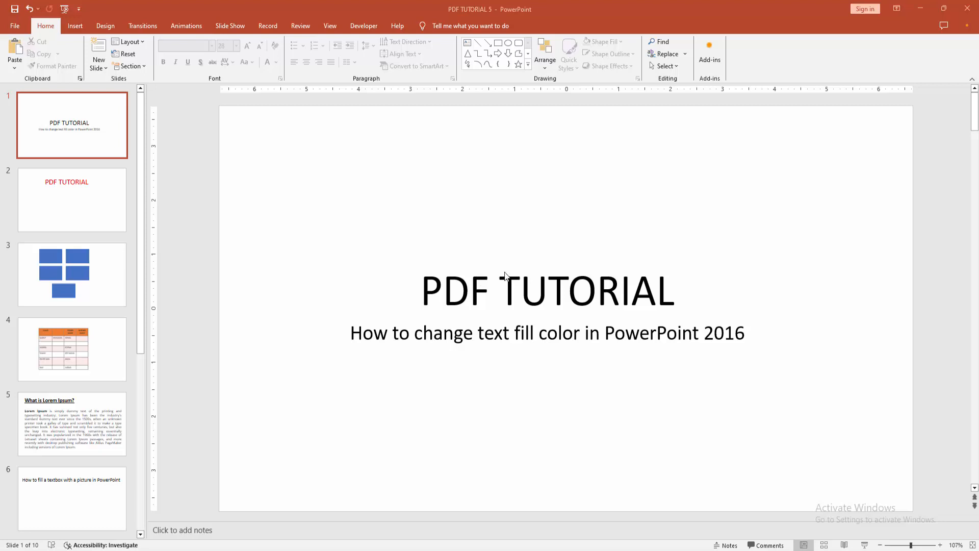
pyautogui.moveTo(494, 281)
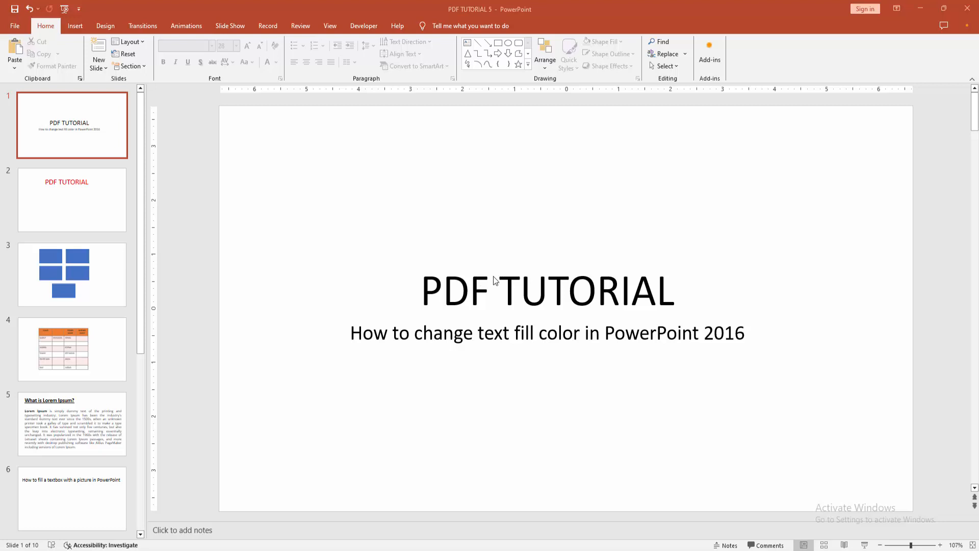
pyautogui.moveTo(540, 348)
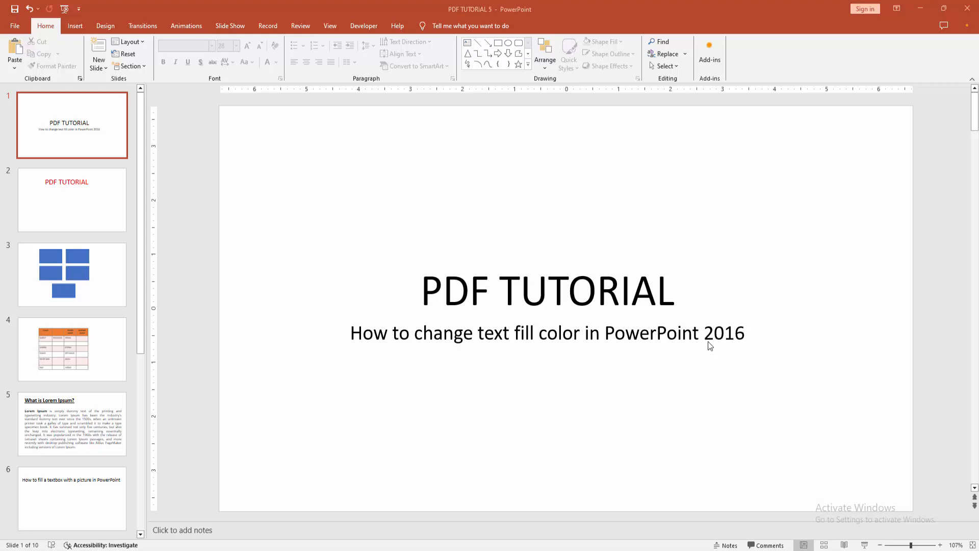
pyautogui.moveTo(503, 320)
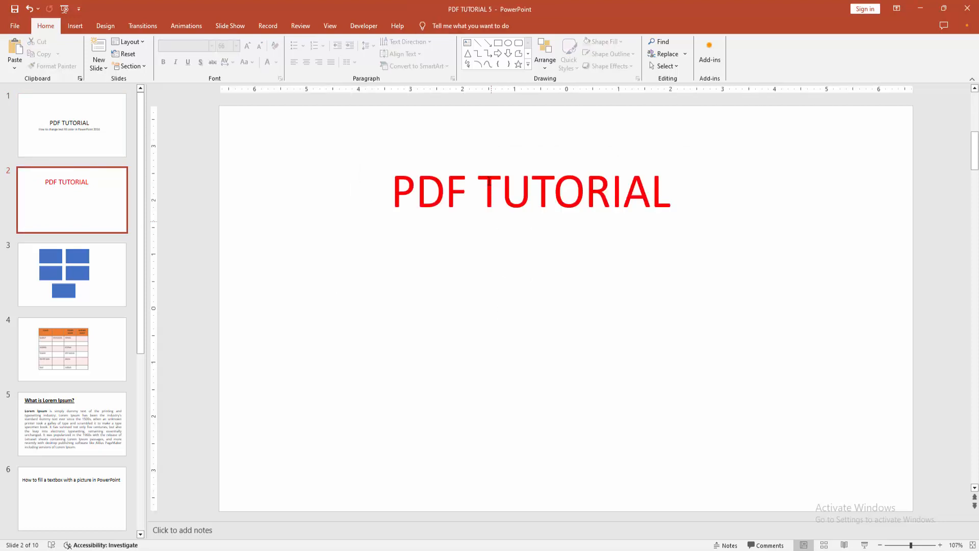
# Select the entire 'PDF TUTORIAL' title text and show the Shape Format options
pyautogui.click(485, 192)
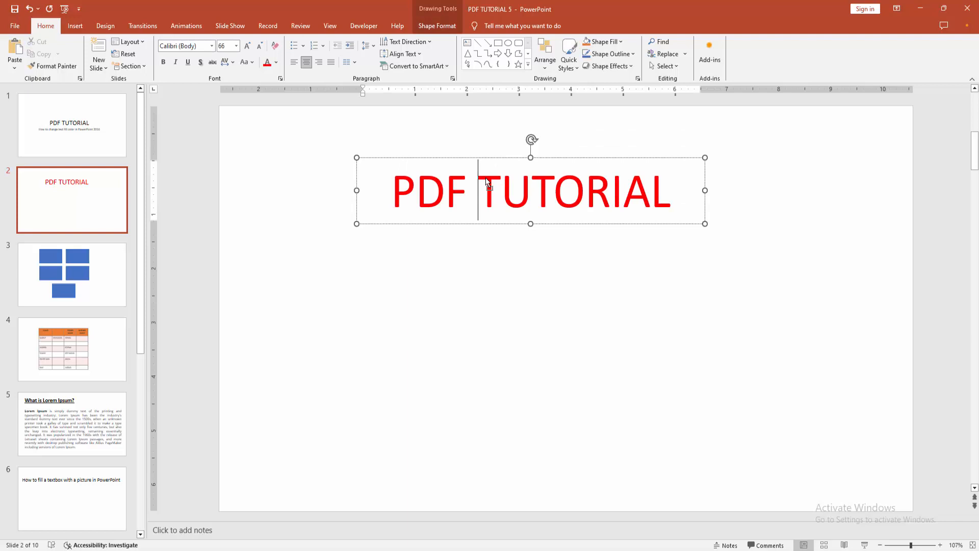
pyautogui.tripleClick(530, 192)
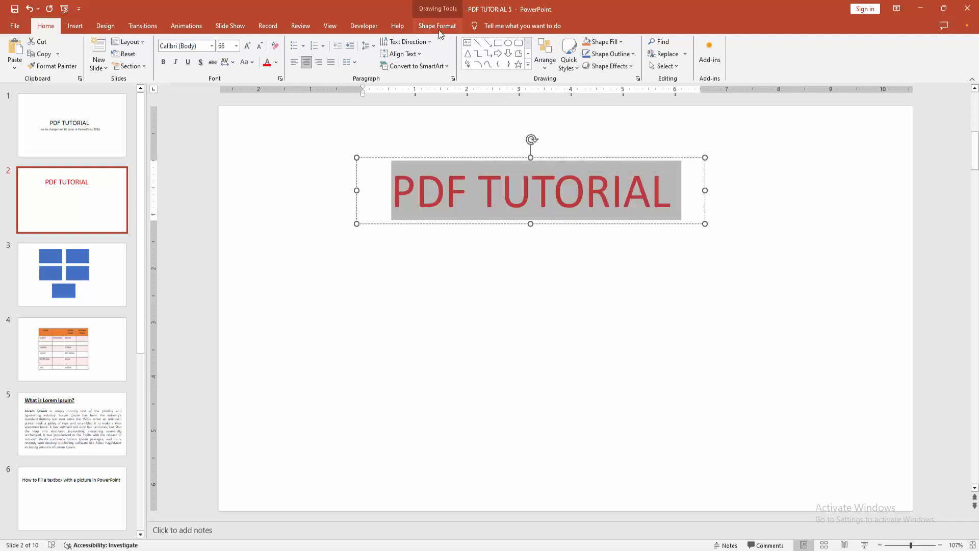
pyautogui.click(438, 25)
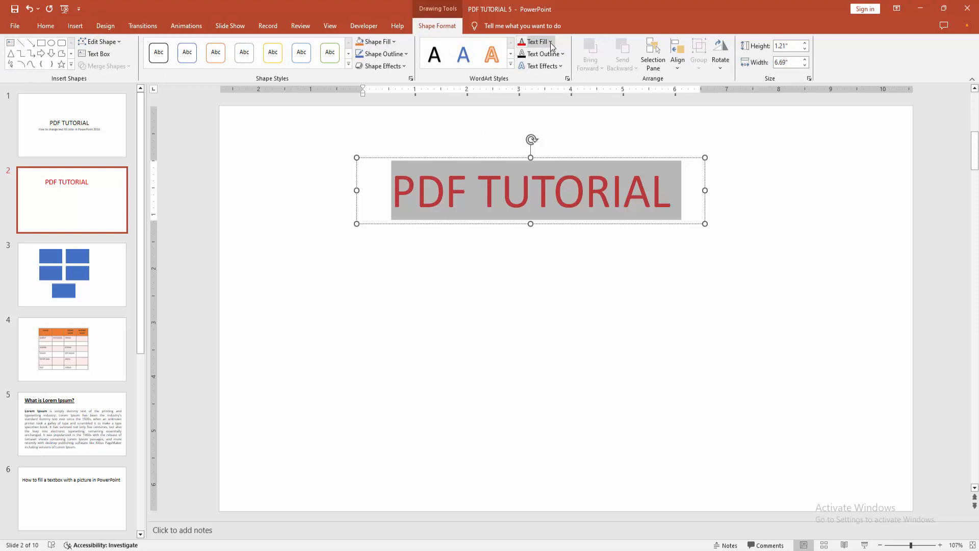
# Set the title's Text Fill to green from the Standard Colors
pyautogui.click(551, 42)
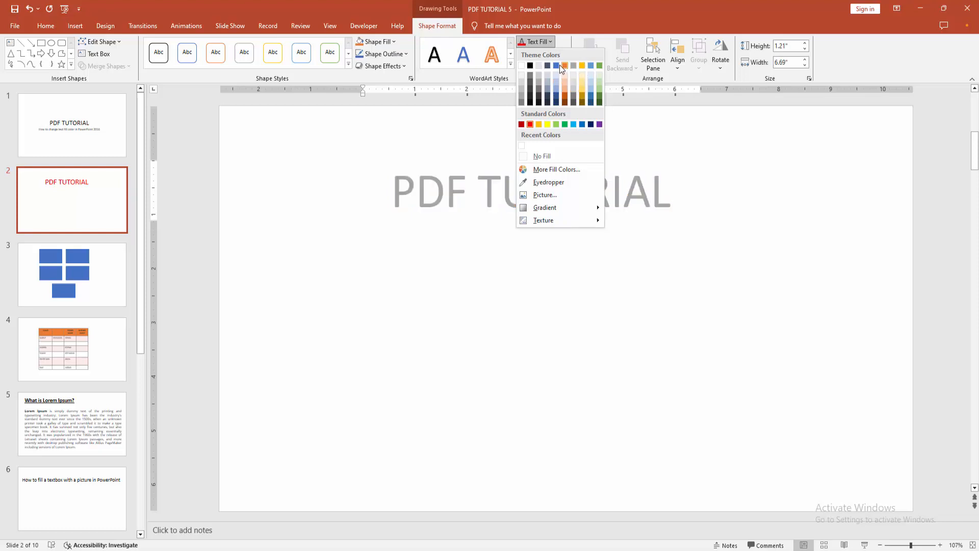
pyautogui.click(564, 99)
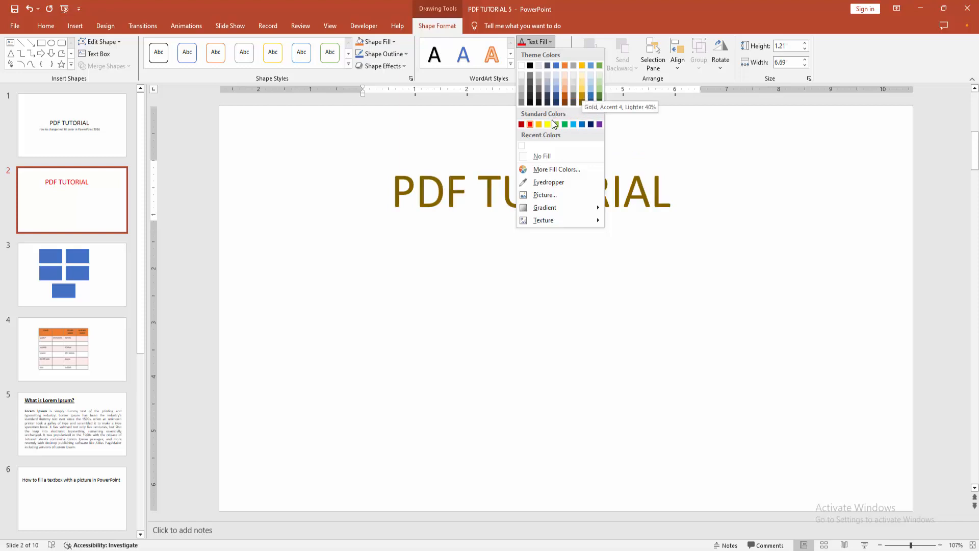
pyautogui.click(564, 123)
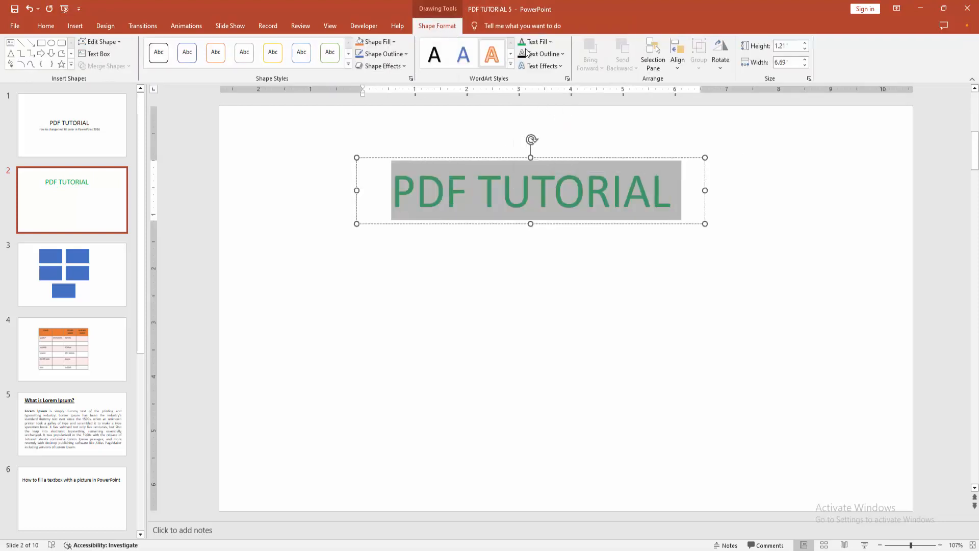
# Switch to slide 1, leaving slide 2's title green
pyautogui.click(531, 41)
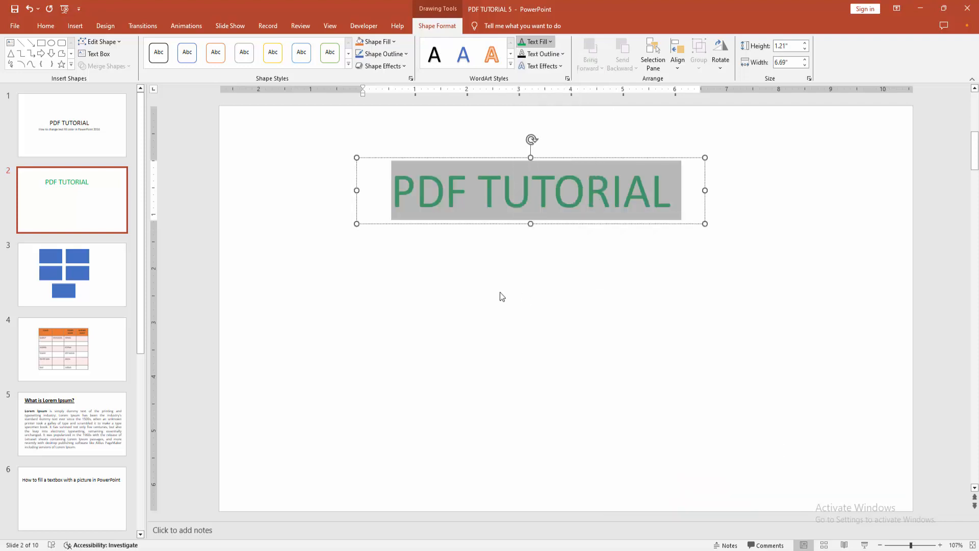
pyautogui.click(71, 125)
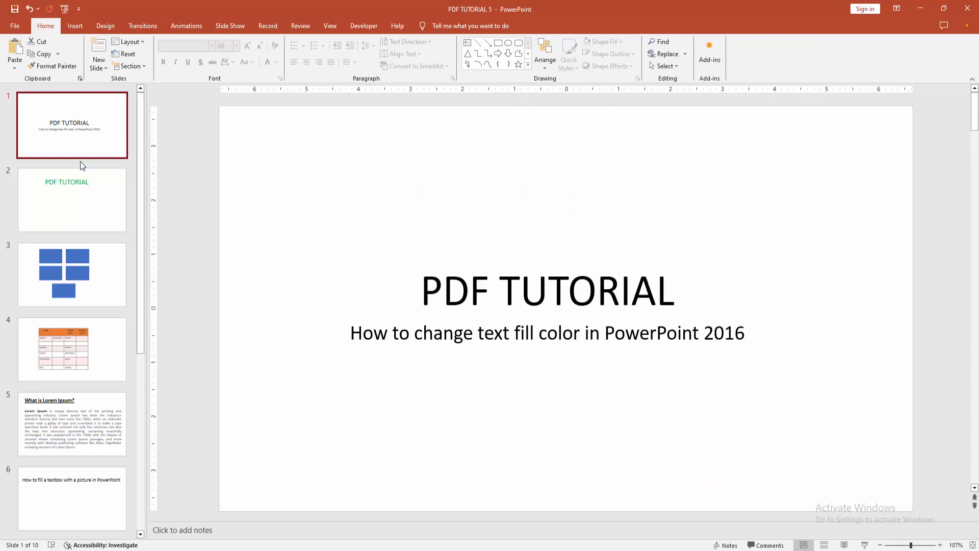
# Switch back to slide 2 showing its green 'PDF TUTORIAL' title
pyautogui.click(71, 199)
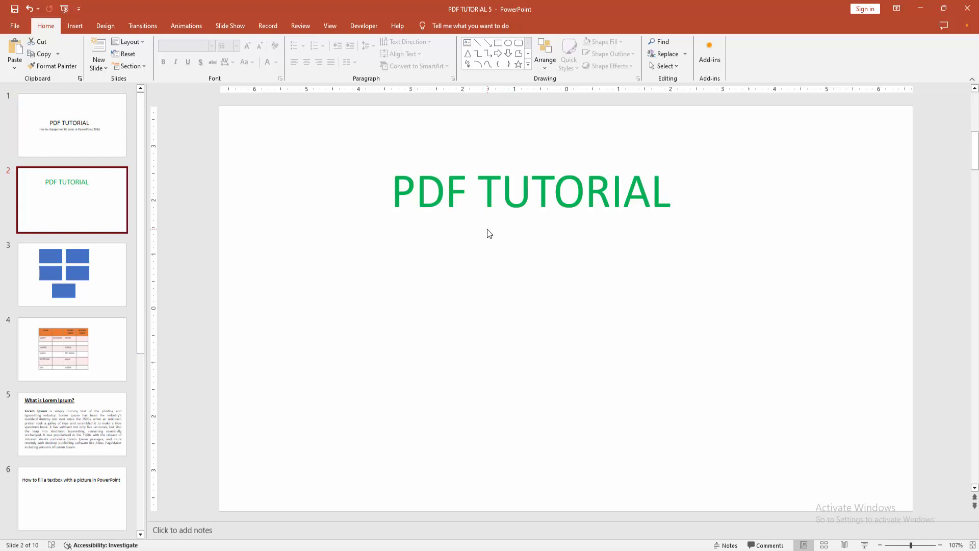
pyautogui.moveTo(421, 251)
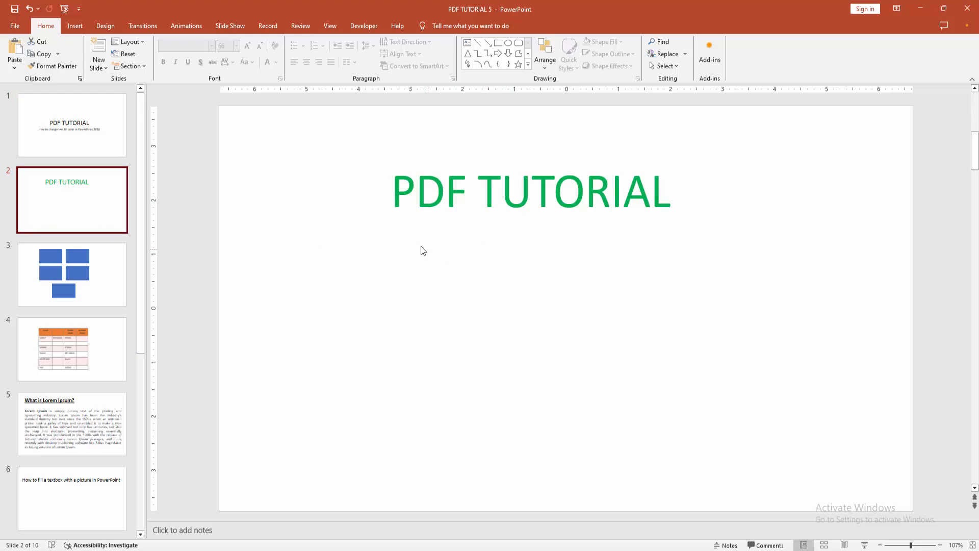